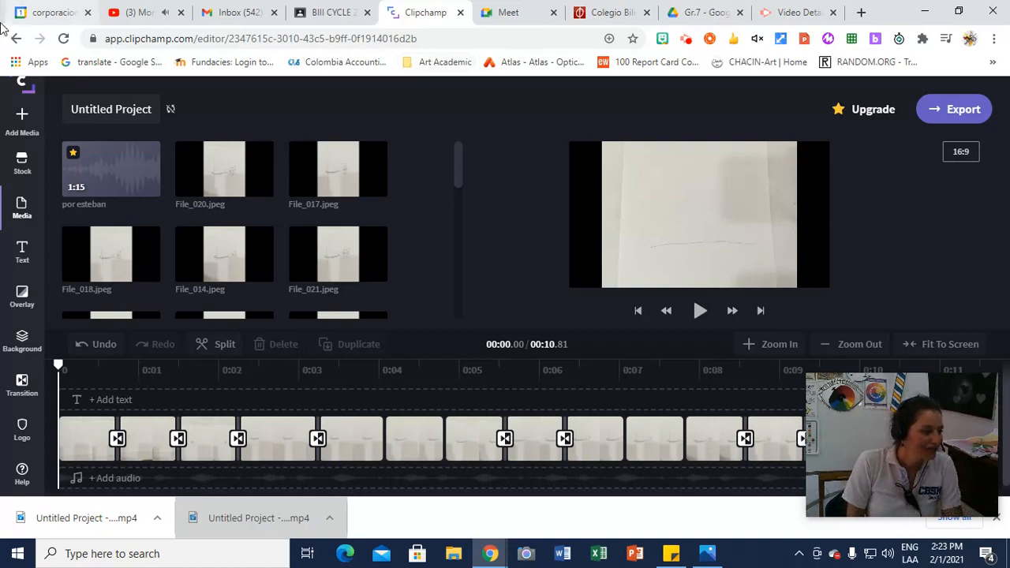
{"action": "mouse_move", "coordinate": [22, 166]}
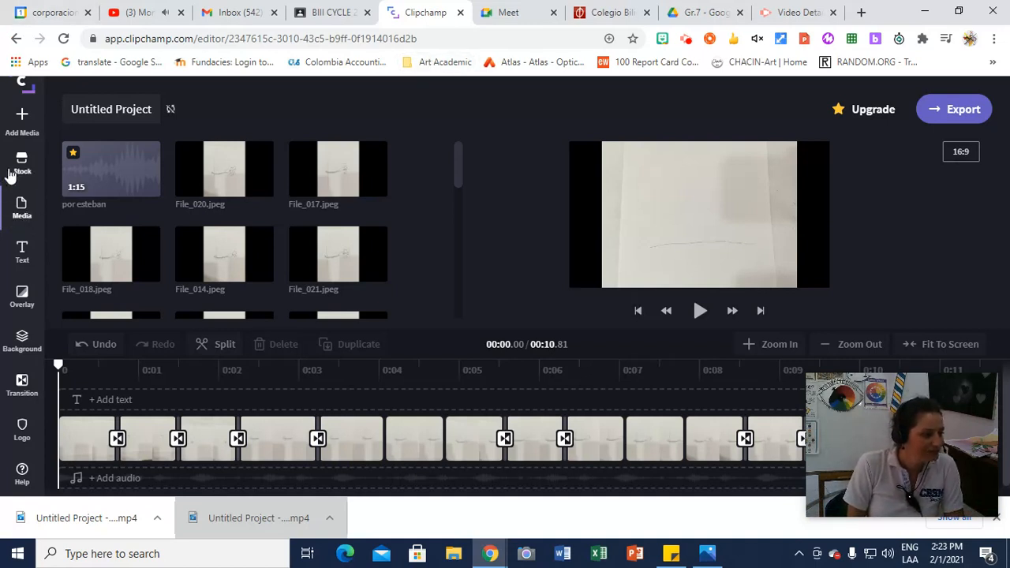
Bring up the Add Media file picker, then dismiss it without choosing a file
{"action": "left_click", "coordinate": [22, 123]}
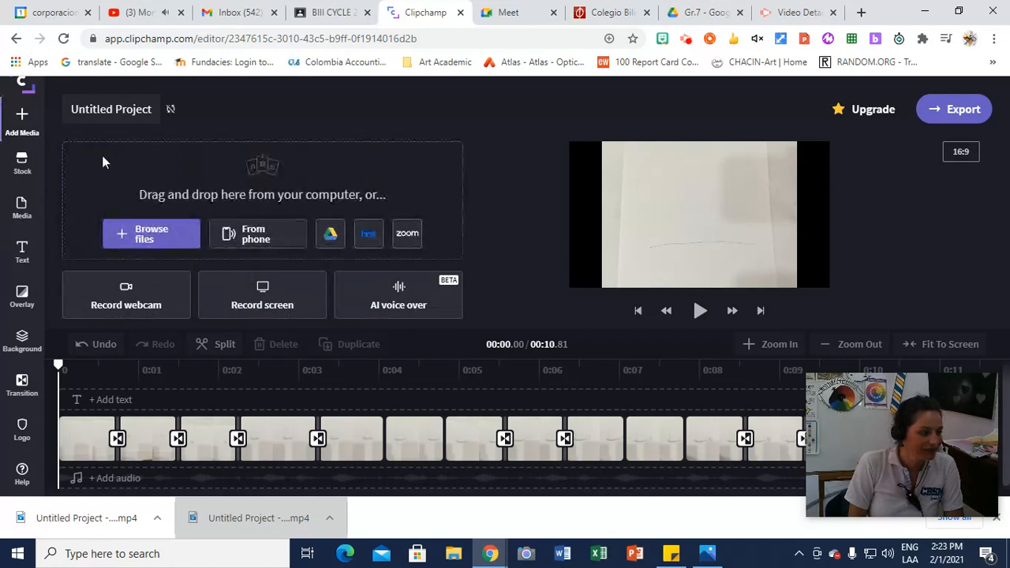
{"action": "mouse_move", "coordinate": [330, 234]}
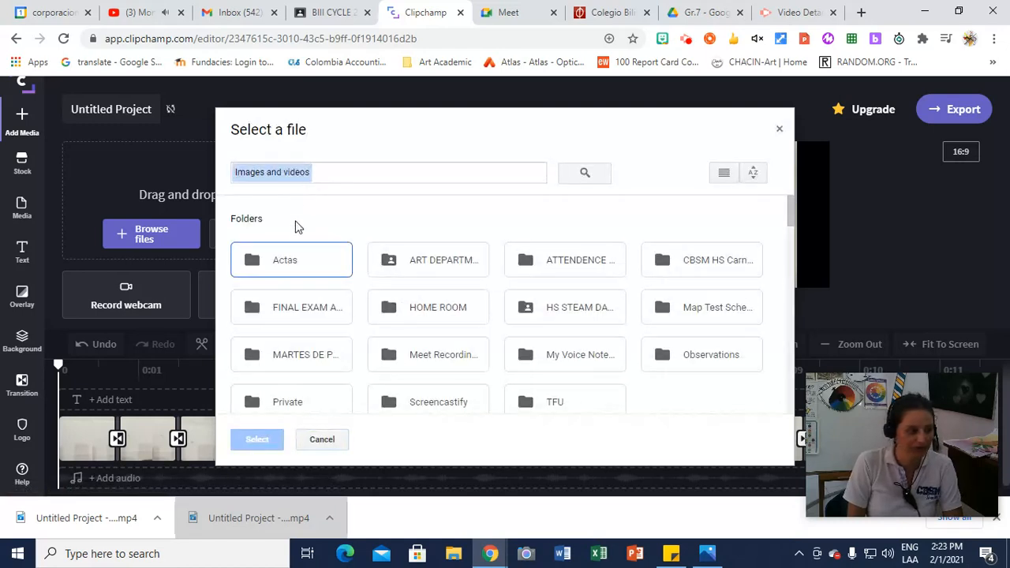
{"action": "mouse_move", "coordinate": [780, 129]}
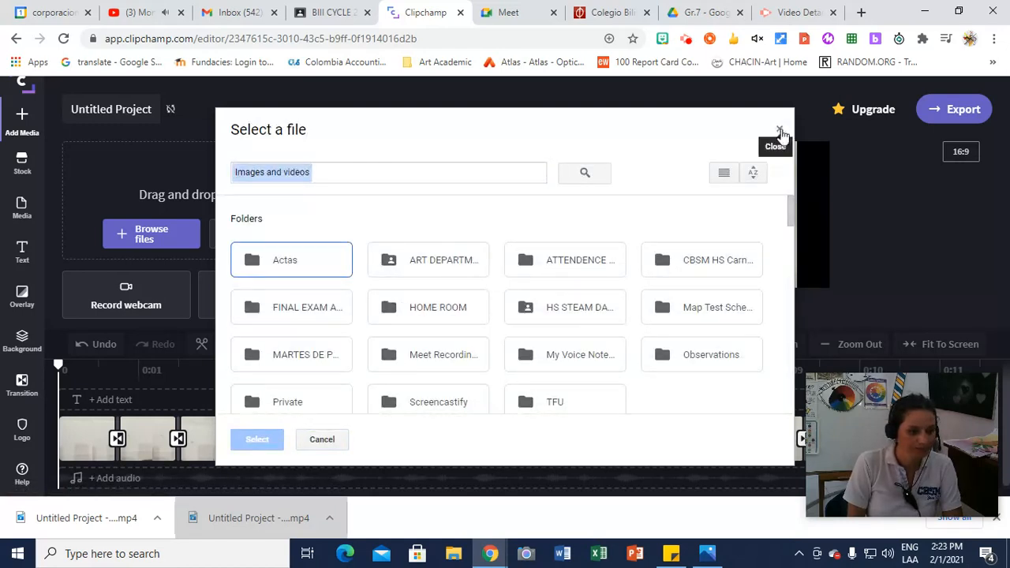
{"action": "left_click", "coordinate": [777, 145]}
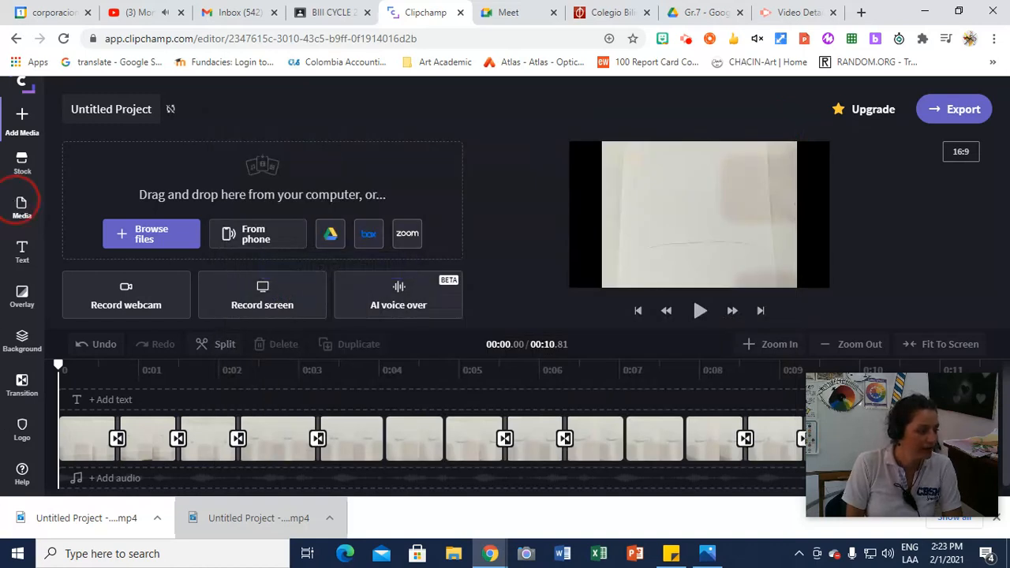
Return to the imported photos, preview the opening seconds, and reset the playhead to the start
{"action": "left_click", "coordinate": [22, 207]}
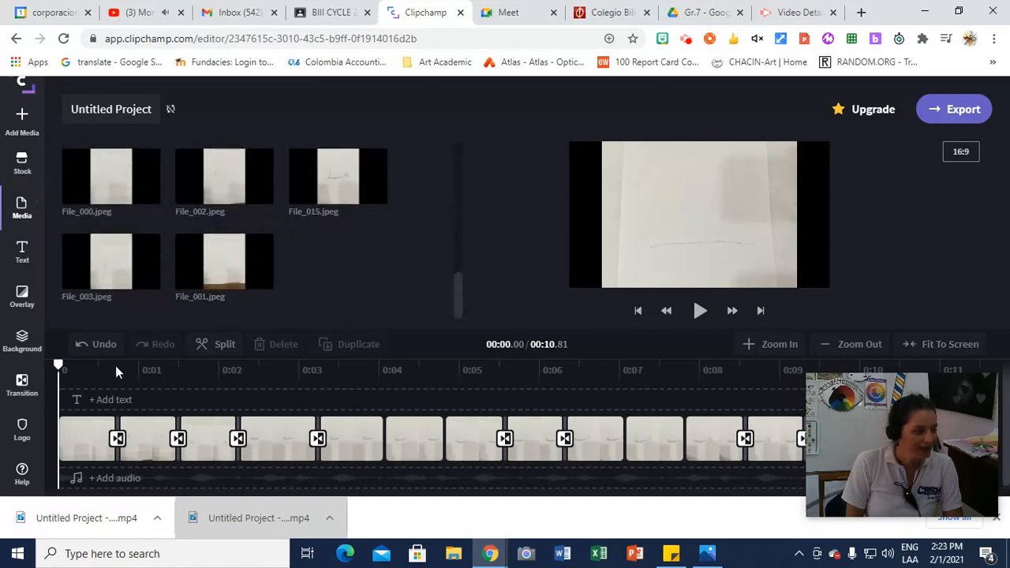
{"action": "mouse_move", "coordinate": [131, 237]}
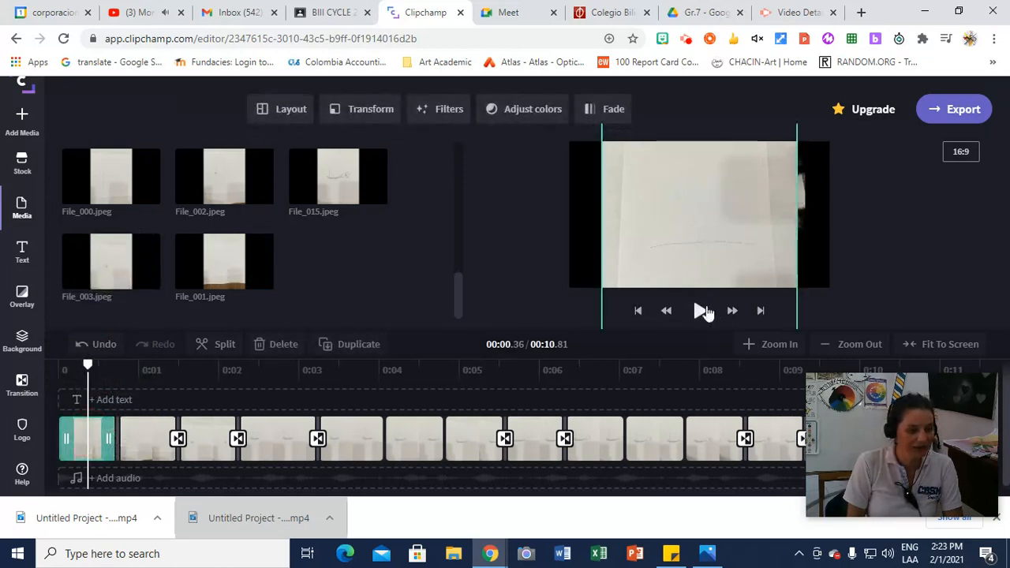
{"action": "left_click", "coordinate": [699, 309]}
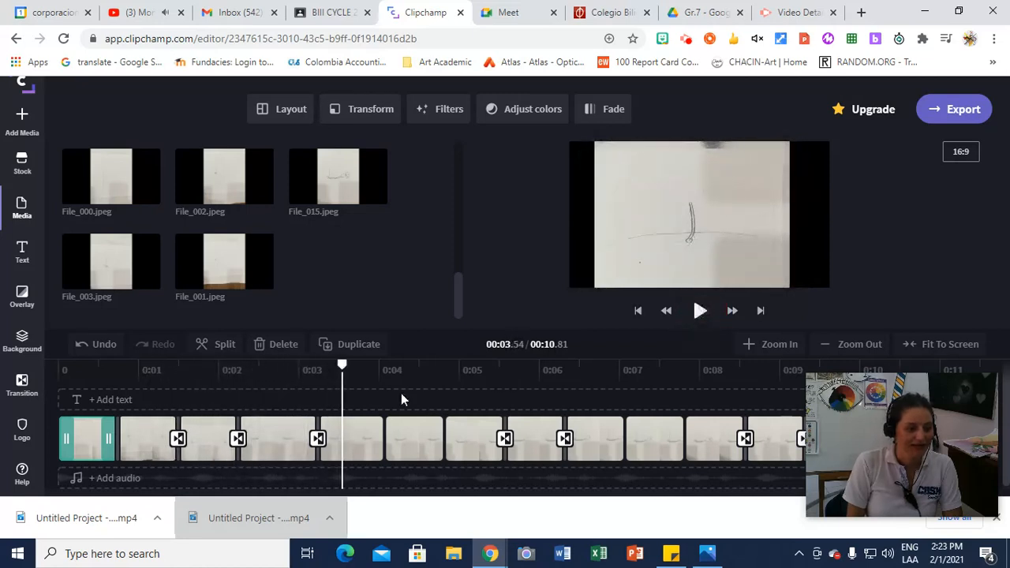
{"action": "left_click", "coordinate": [66, 365]}
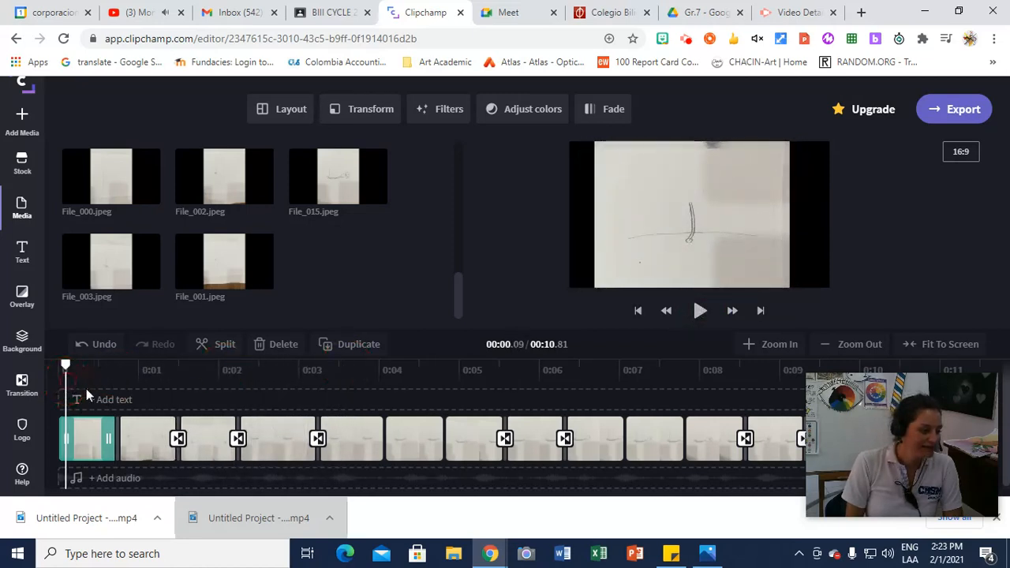
{"action": "left_click", "coordinate": [140, 439]}
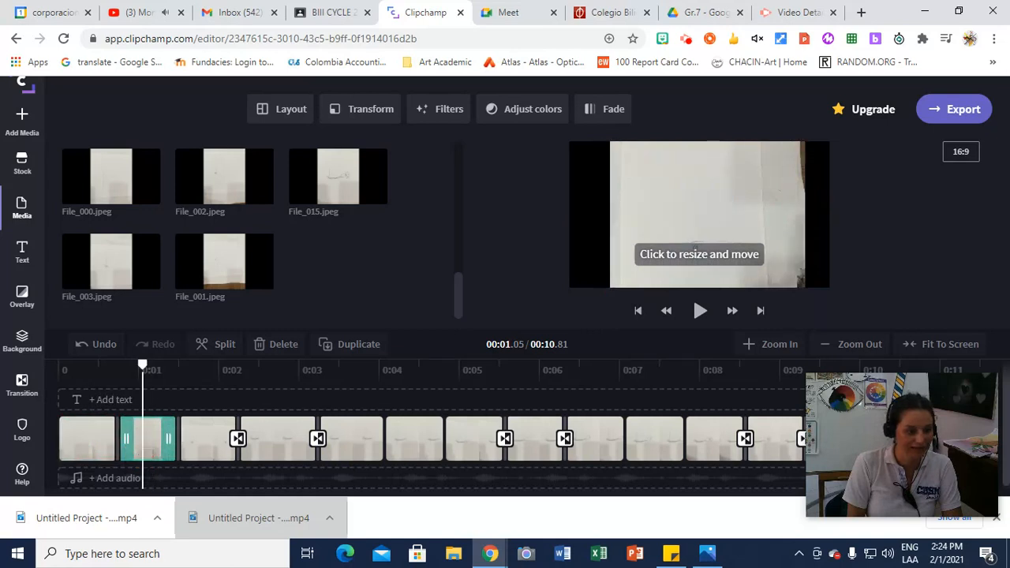
Scrub the timeline briefly and browse into the Stock media library
{"action": "left_click_drag", "start_coordinate": [142, 363], "coordinate": [196, 364]}
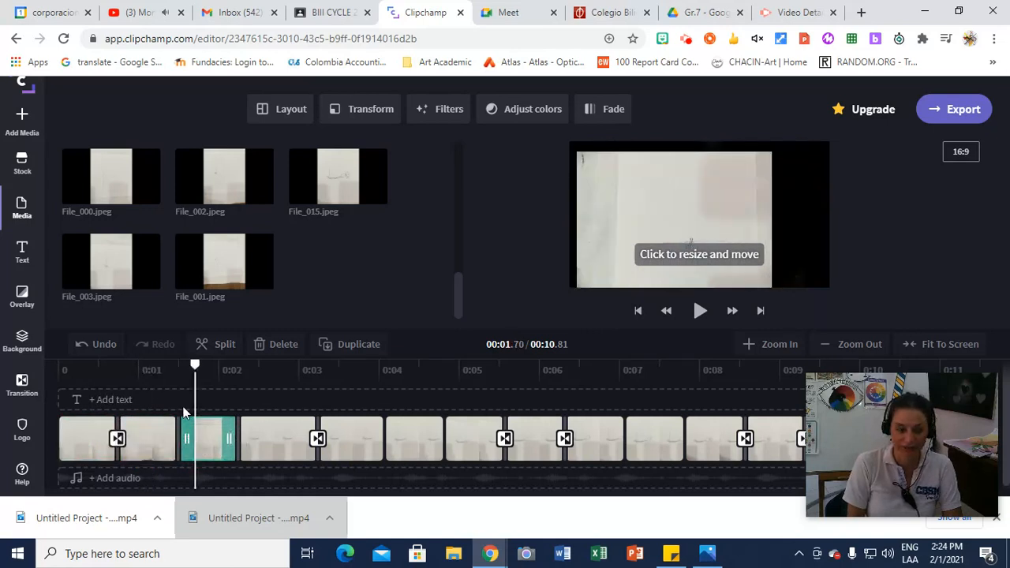
{"action": "left_click", "coordinate": [60, 365]}
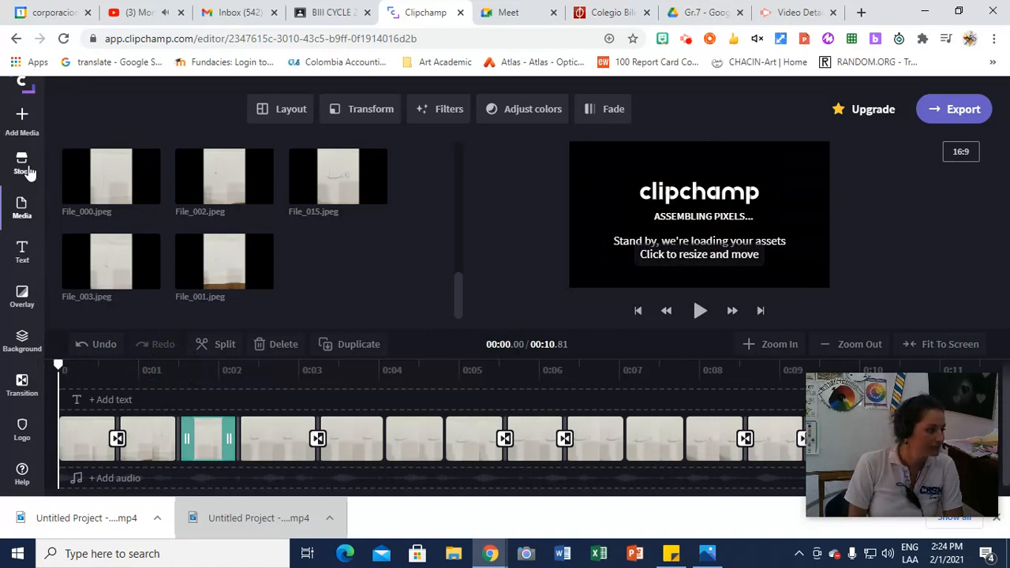
{"action": "scroll", "scroll_direction": "down", "scroll_amount": 3}
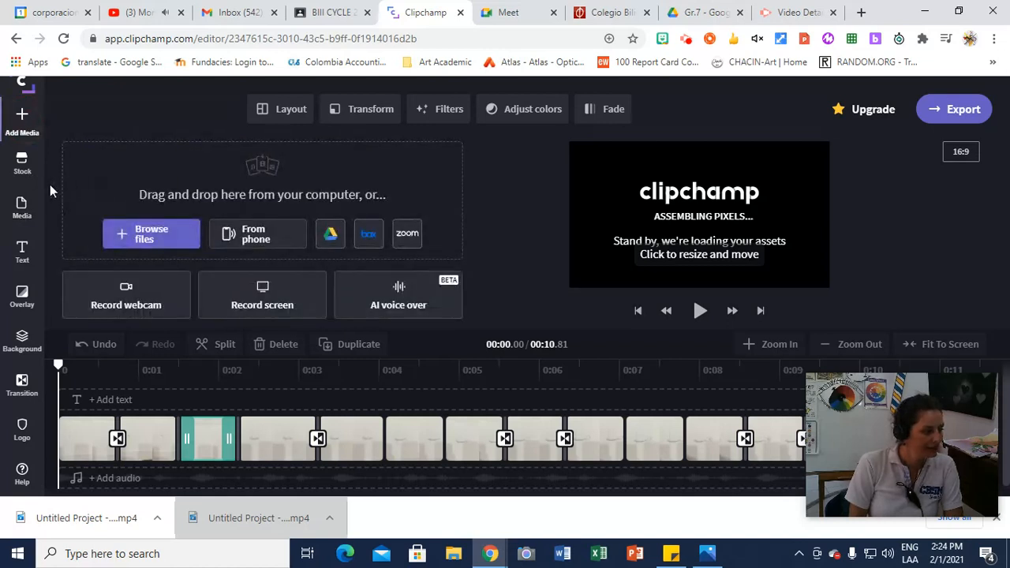
{"action": "mouse_move", "coordinate": [330, 234]}
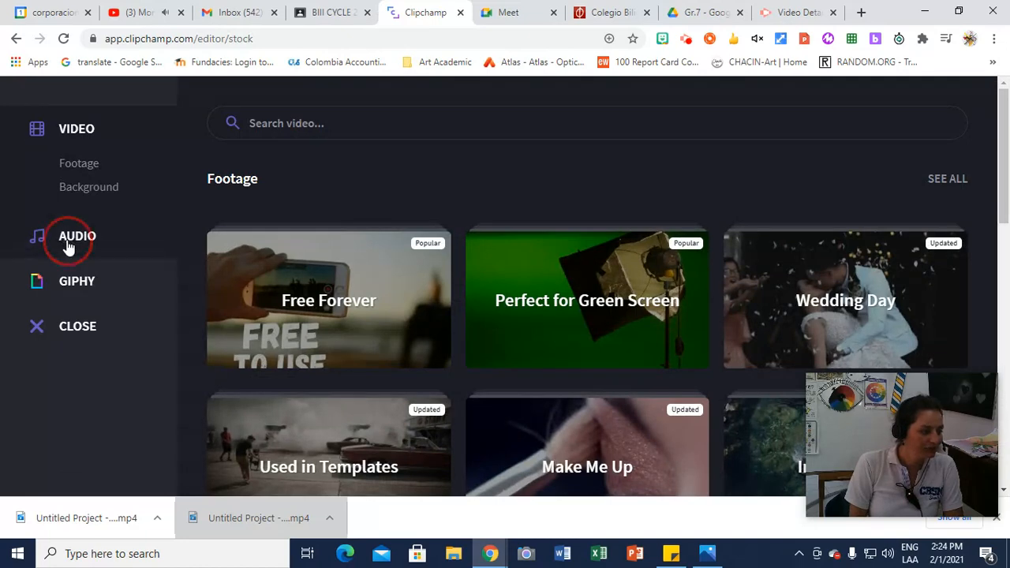
Browse the stock Audio section and its Free Forever music collection
{"action": "left_click", "coordinate": [76, 237]}
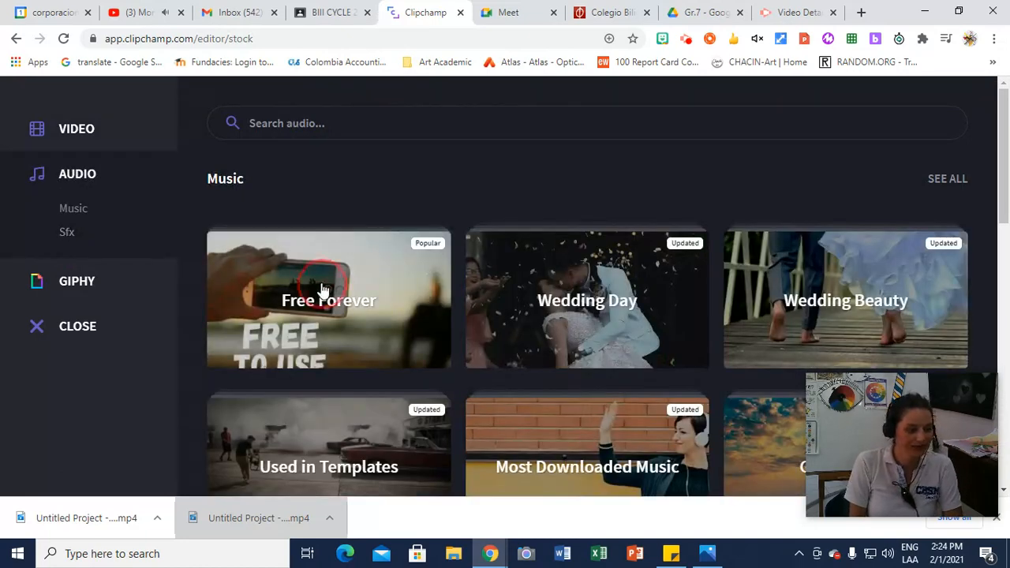
{"action": "left_click", "coordinate": [328, 300]}
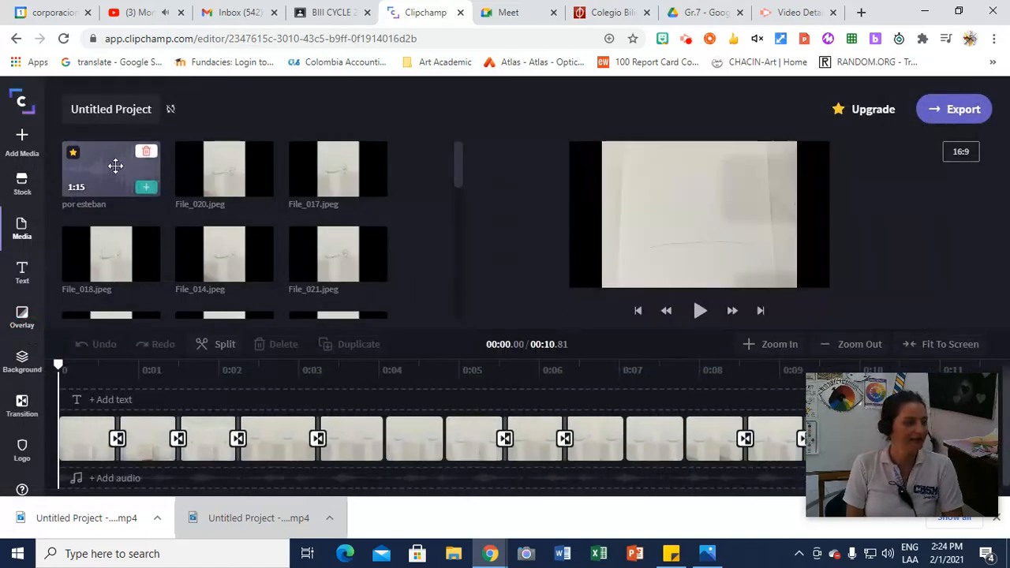
Place the stock music under the photos, trim its end to about 28.7 s, and play it back
{"action": "left_click_drag", "start_coordinate": [111, 166], "coordinate": [110, 245]}
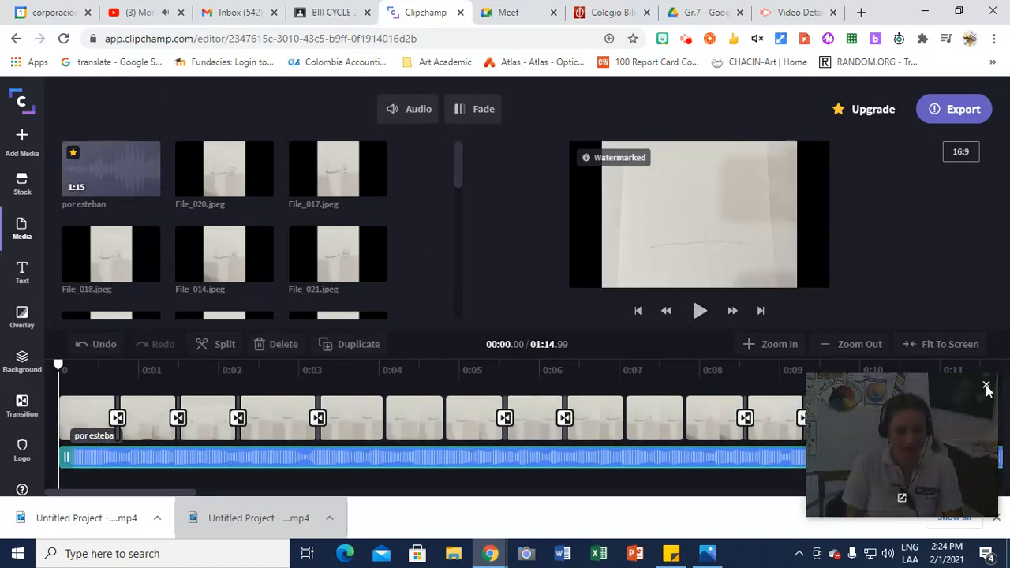
{"action": "left_click", "coordinate": [985, 385]}
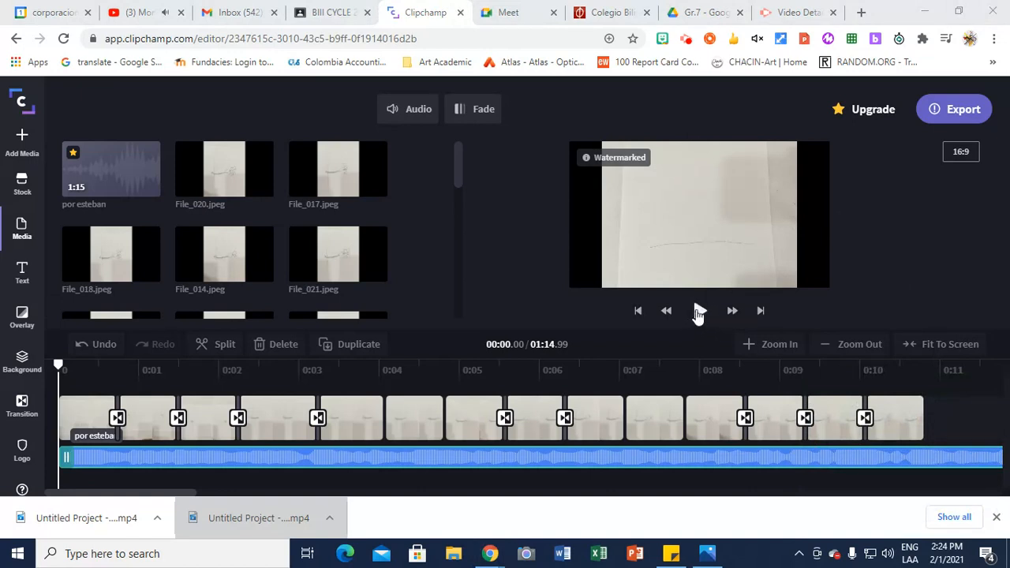
{"action": "left_click", "coordinate": [699, 309]}
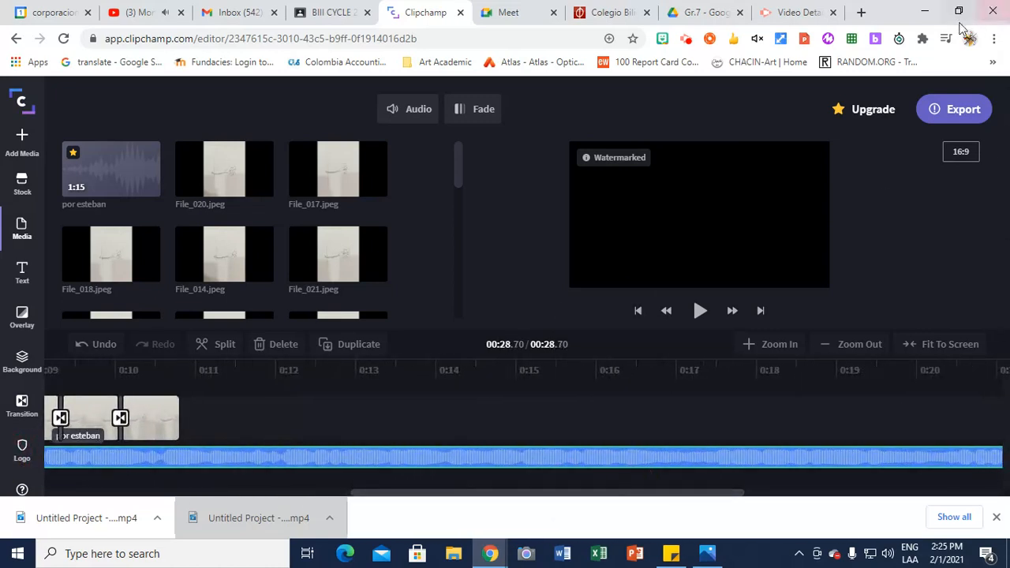
{"action": "left_click", "coordinate": [954, 109]}
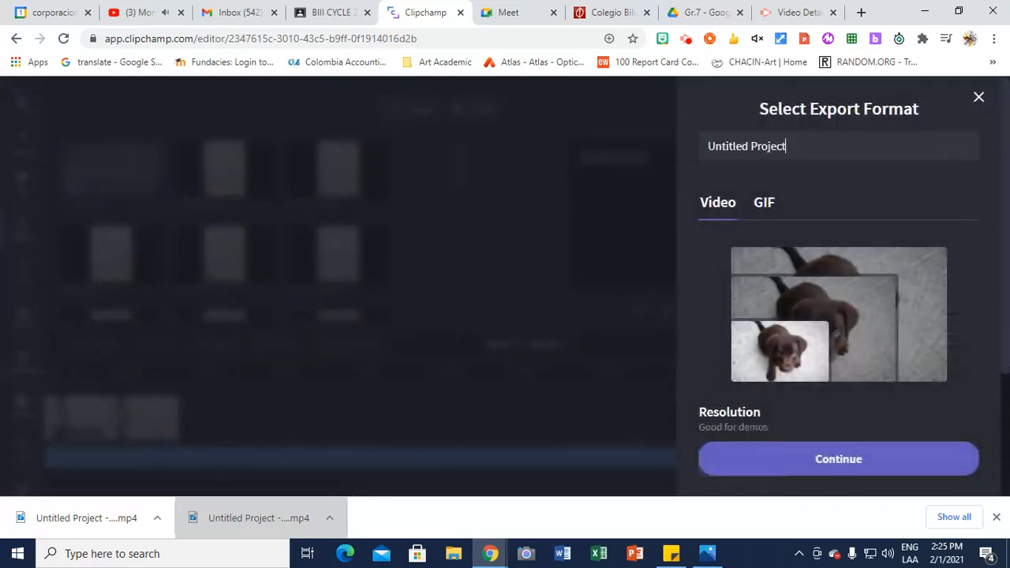
{"action": "scroll", "scroll_direction": "down", "scroll_amount": 3}
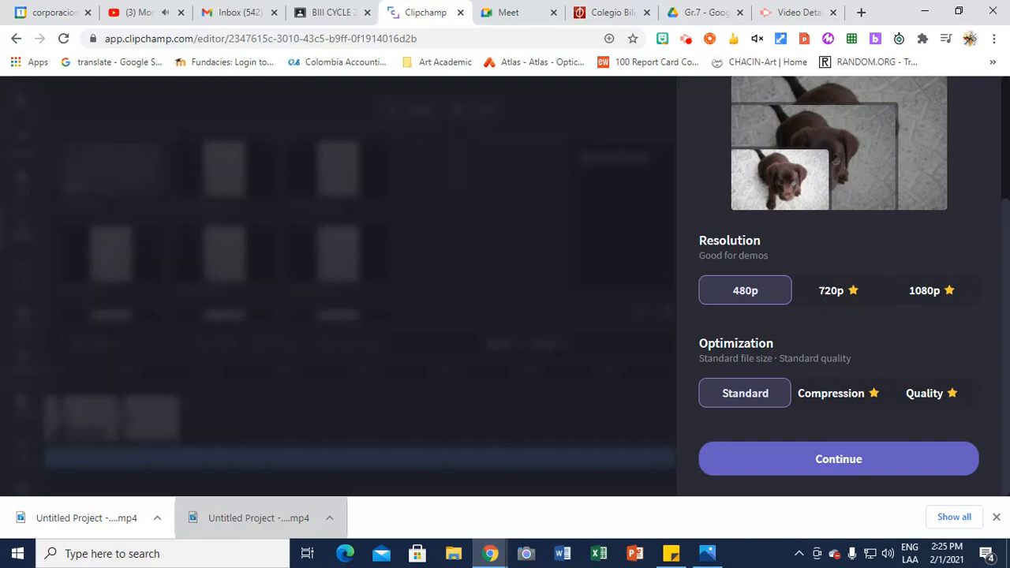
{"action": "mouse_move", "coordinate": [767, 307]}
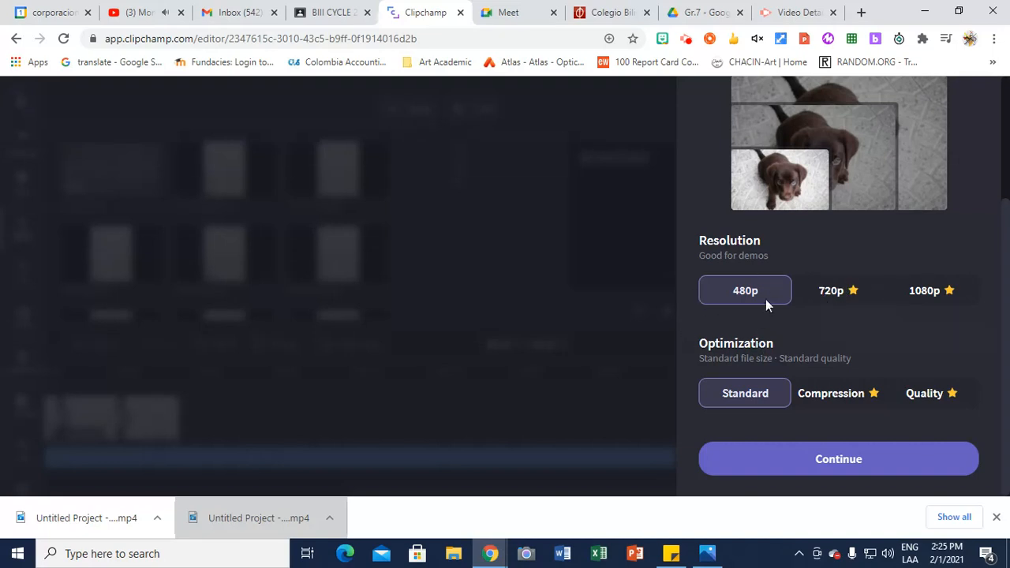
{"action": "mouse_move", "coordinate": [834, 404]}
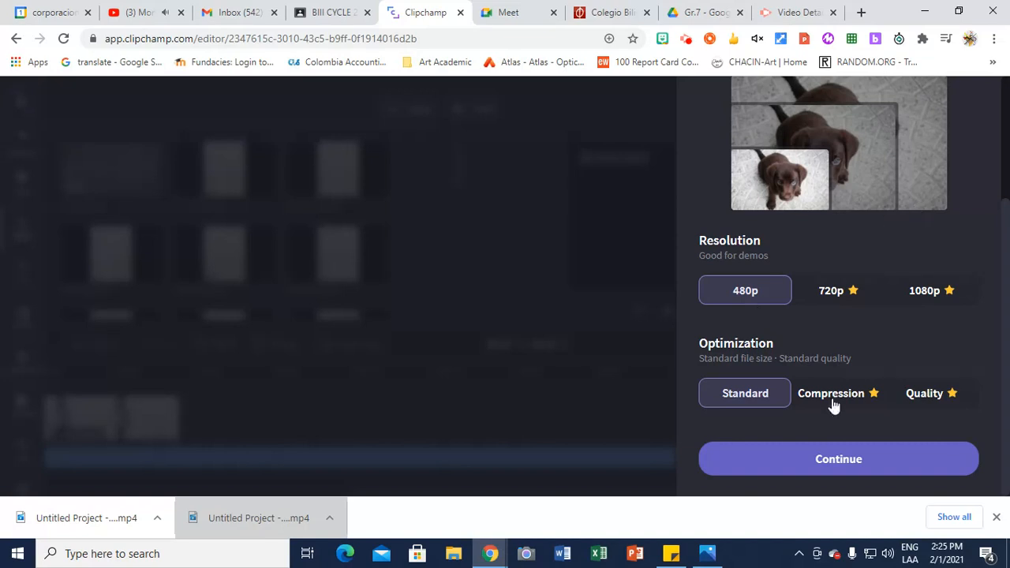
{"action": "left_click", "coordinate": [838, 458]}
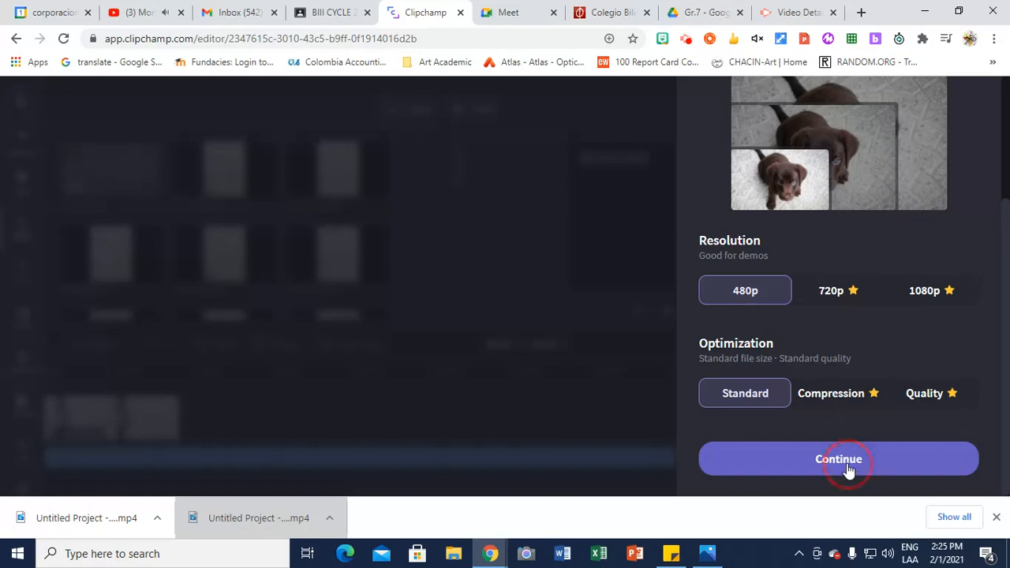
{"action": "left_click", "coordinate": [838, 458]}
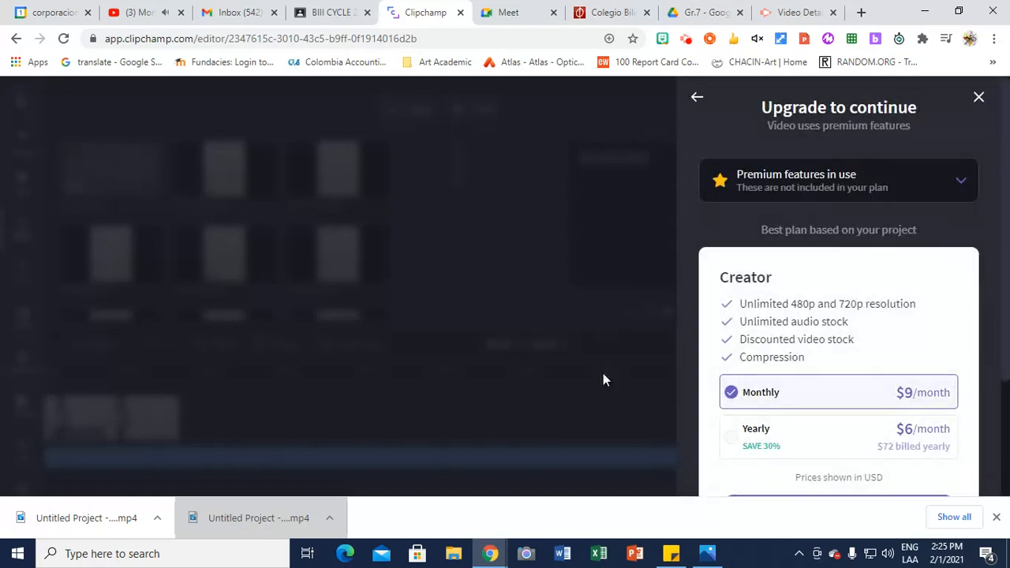
{"action": "left_click", "coordinate": [978, 96]}
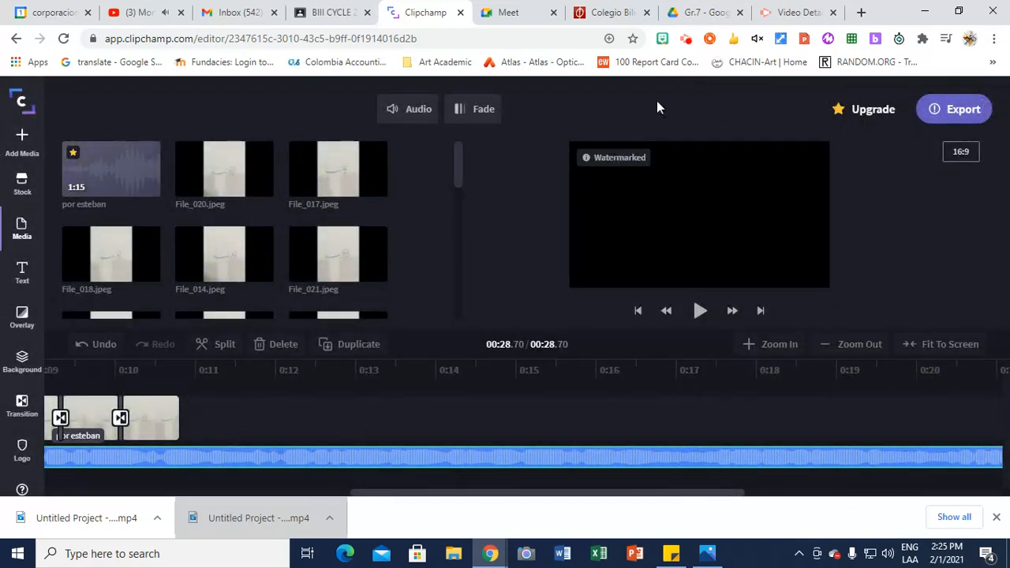
{"action": "mouse_move", "coordinate": [504, 352]}
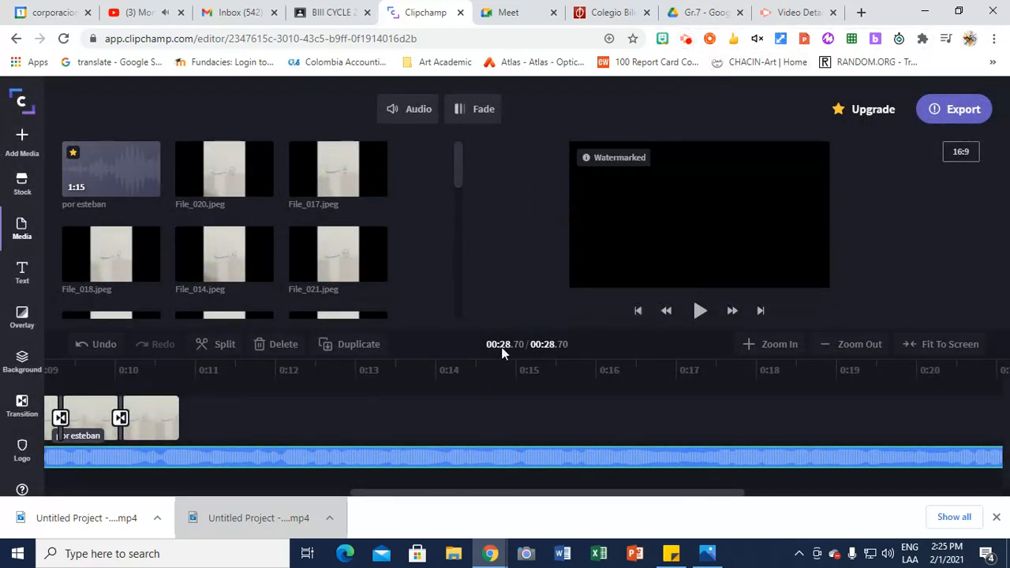